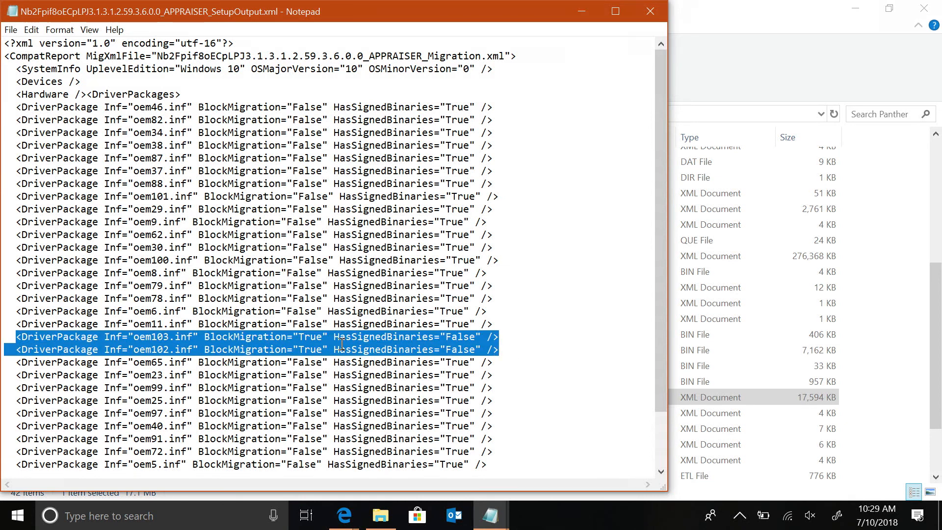
pyautogui.moveTo(645, 452)
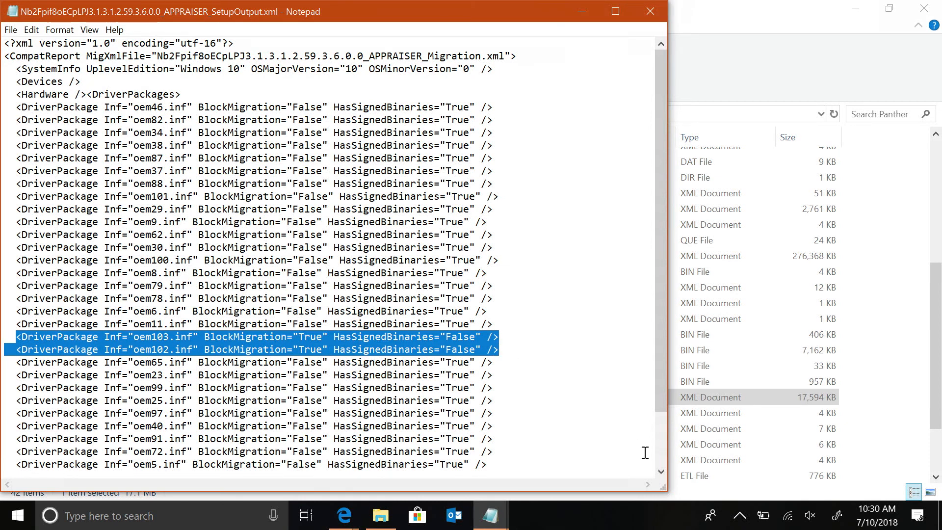
# Find 'oem102' in HumanReadable.xml, landing on its Microsoft printer driver inventory entry.
pyautogui.scroll(-3)
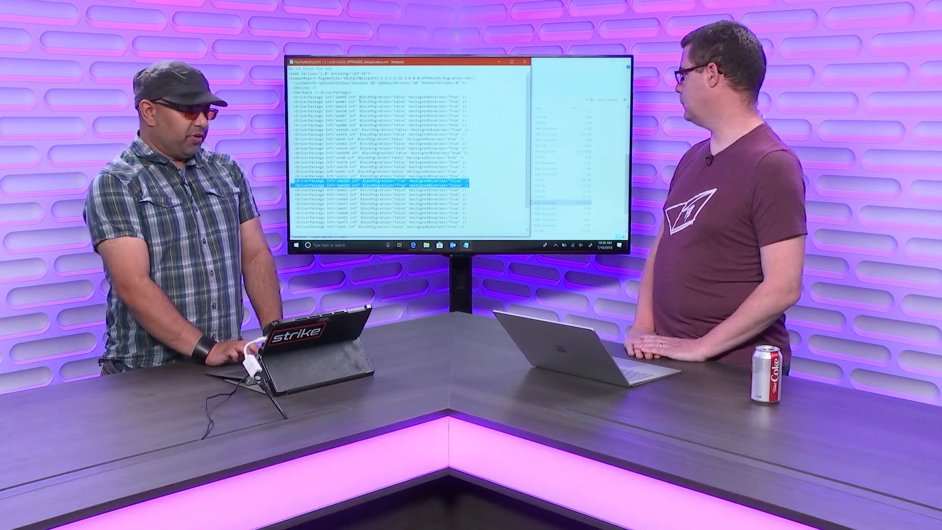
pyautogui.click(510, 61)
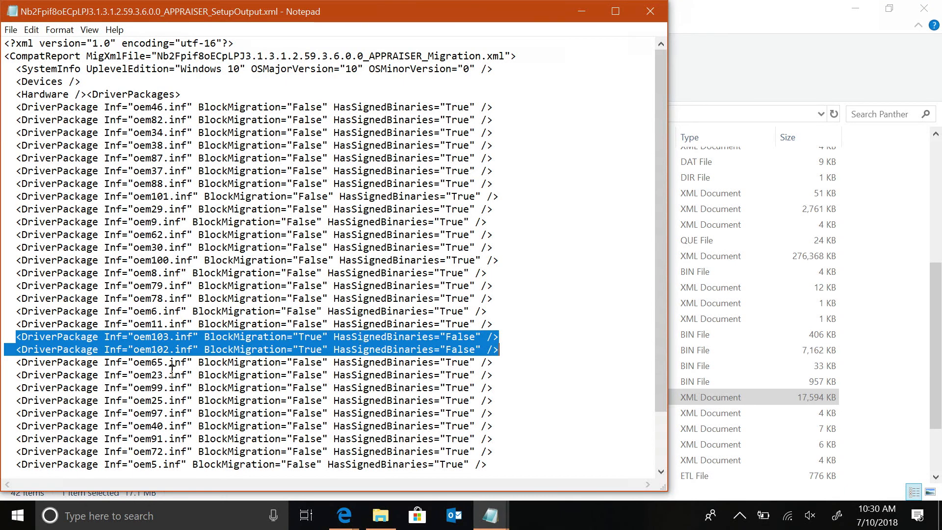
pyautogui.moveTo(184, 359)
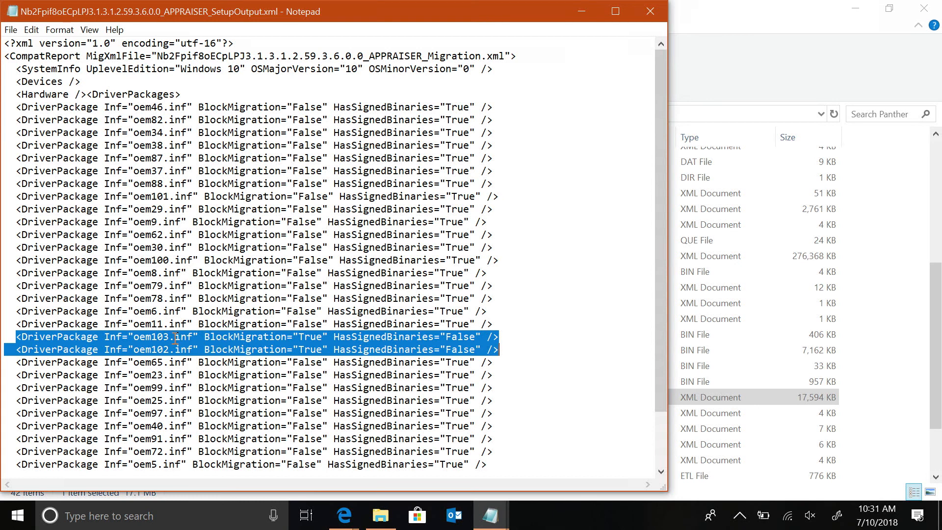
pyautogui.moveTo(286, 435)
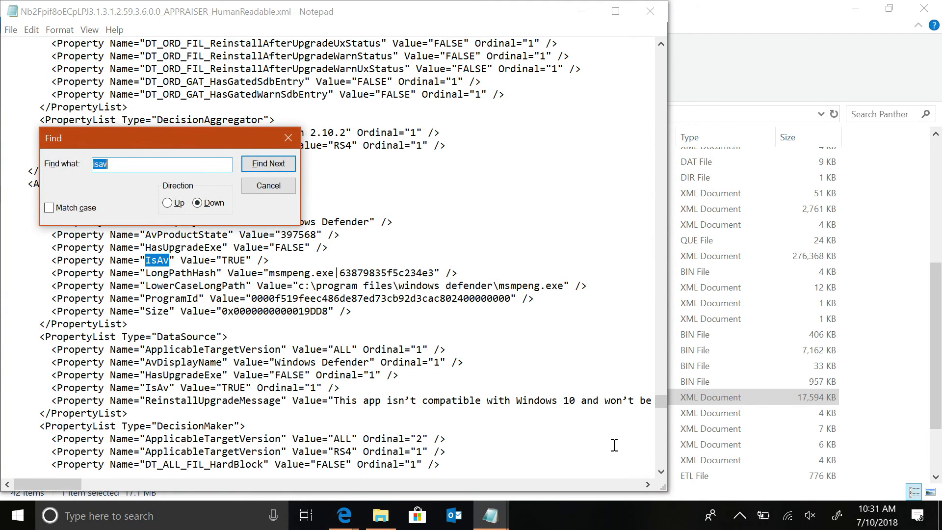
pyautogui.write('oem102')
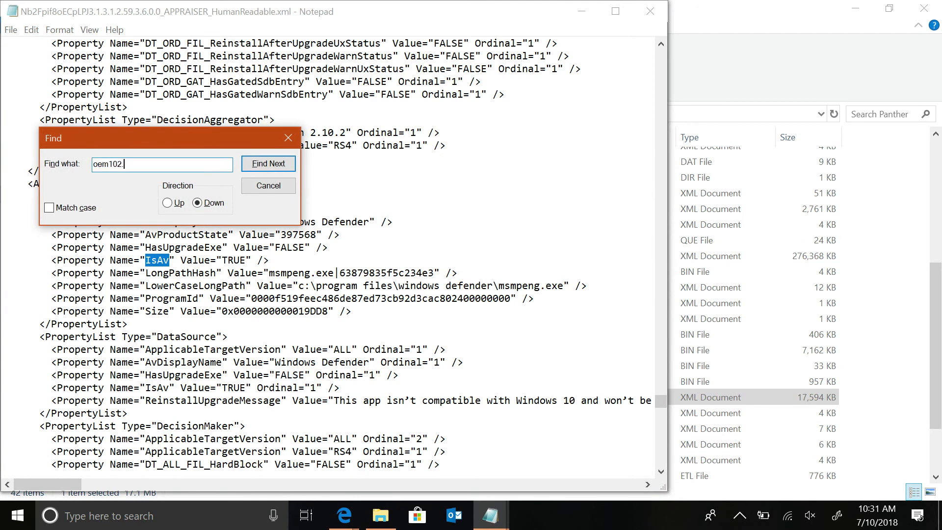
pyautogui.click(268, 164)
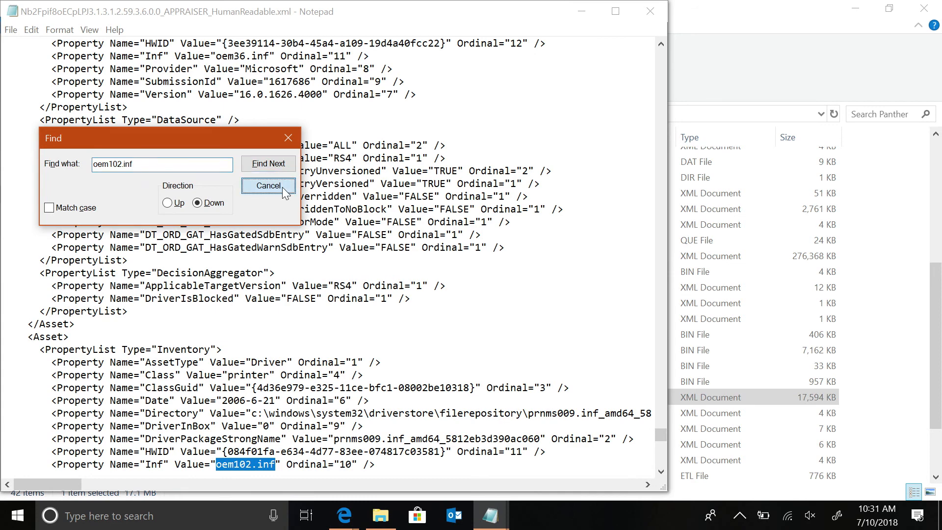
pyautogui.click(267, 185)
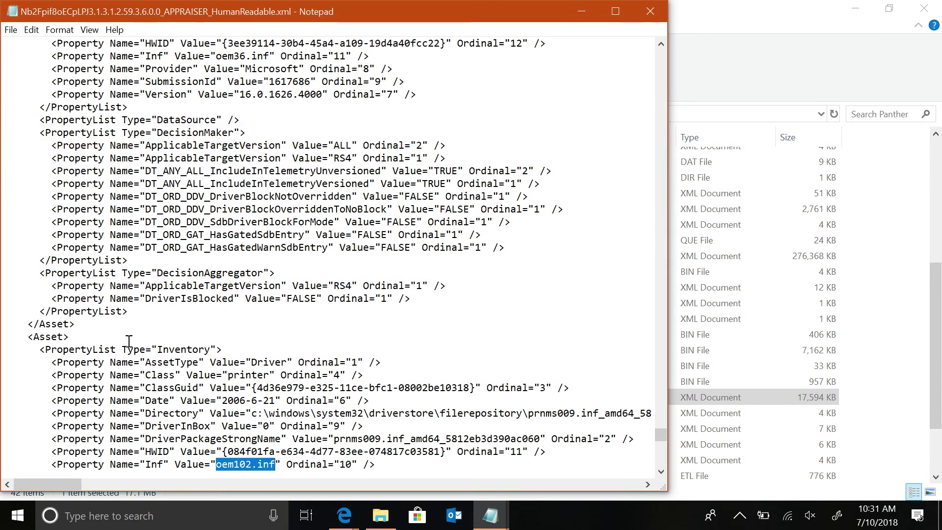